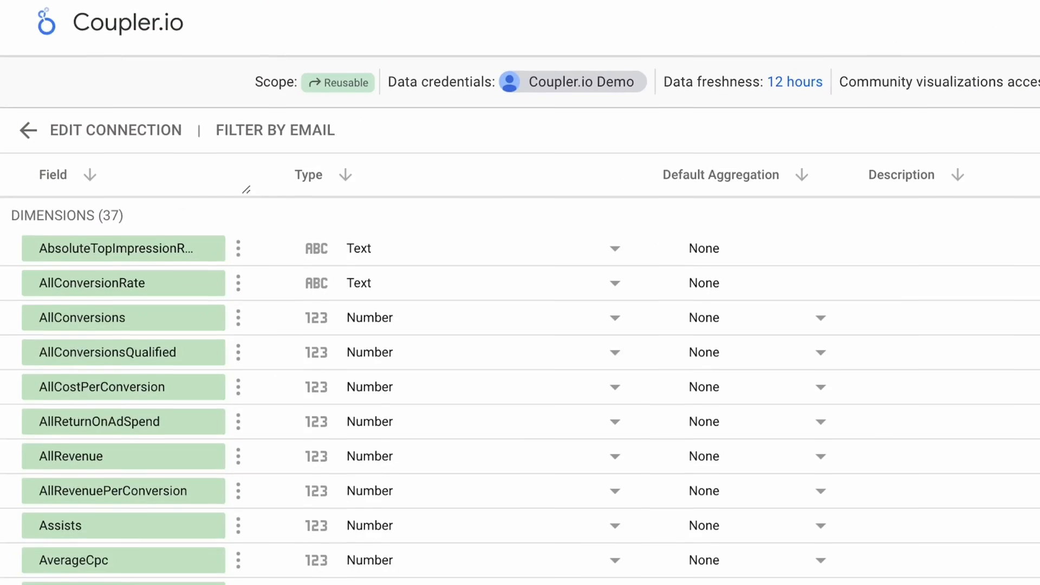
- Scroll down through the data source's field list before switching to the Coupler.io site
{"action": "scroll", "scroll_direction": "down", "scroll_amount": 3}
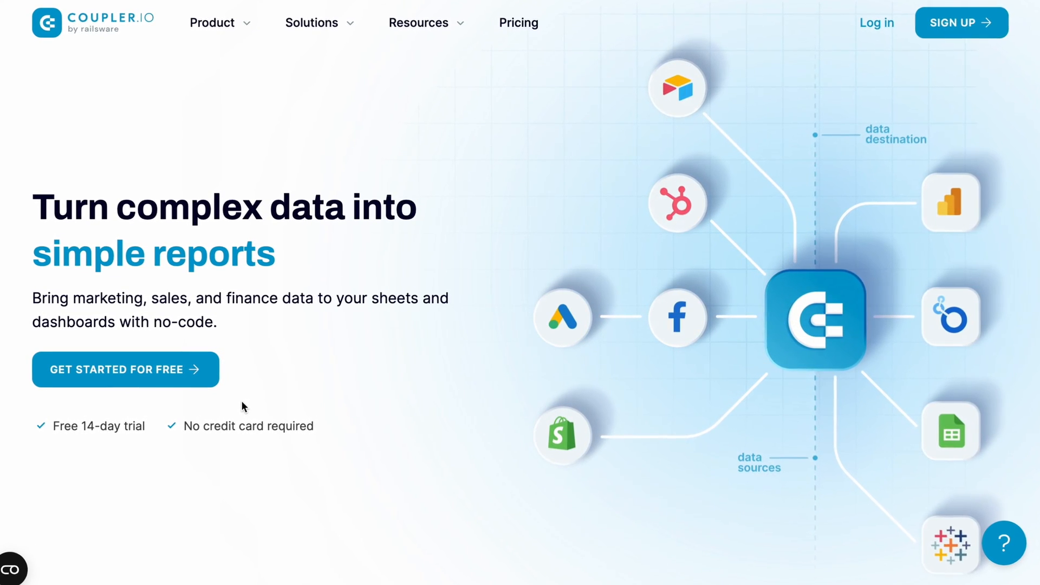
- Sign up for a free Coupler.io account with Google, granting account access, to reach the empty Importers page
{"action": "left_click", "coordinate": [125, 369]}
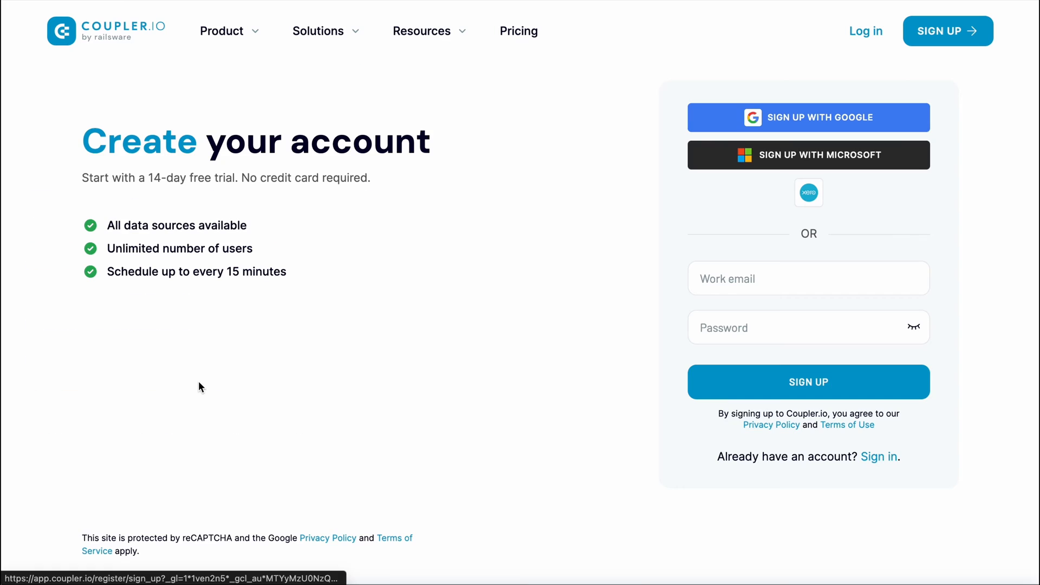
{"action": "left_click", "coordinate": [808, 117]}
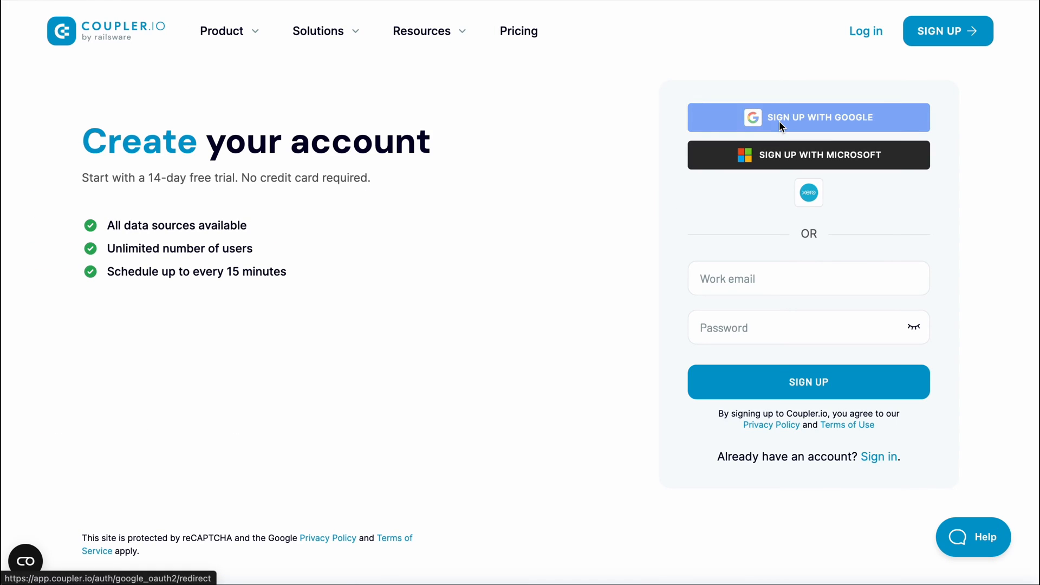
{"action": "left_click", "coordinate": [808, 117]}
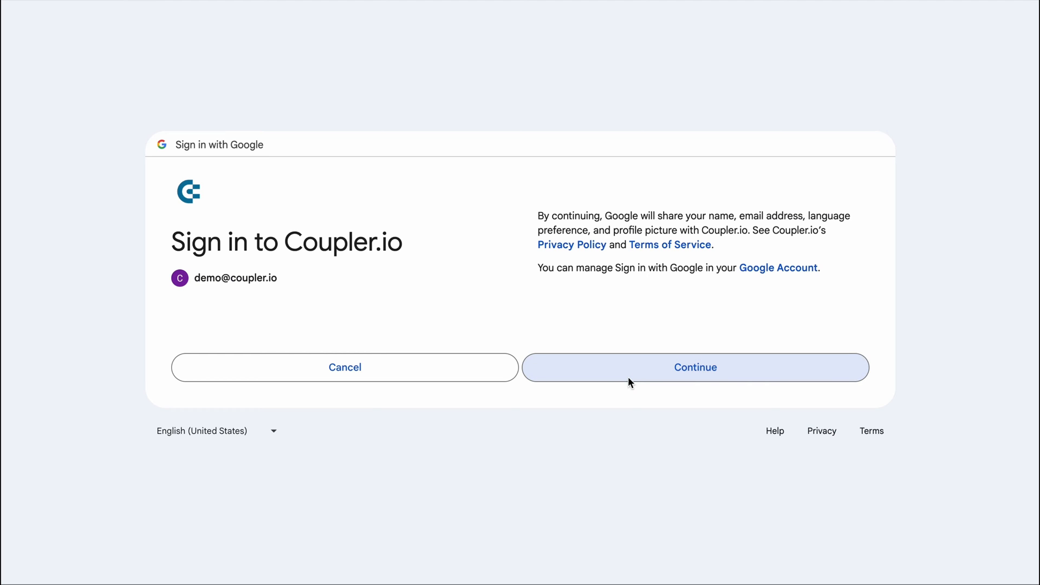
{"action": "left_click", "coordinate": [694, 367]}
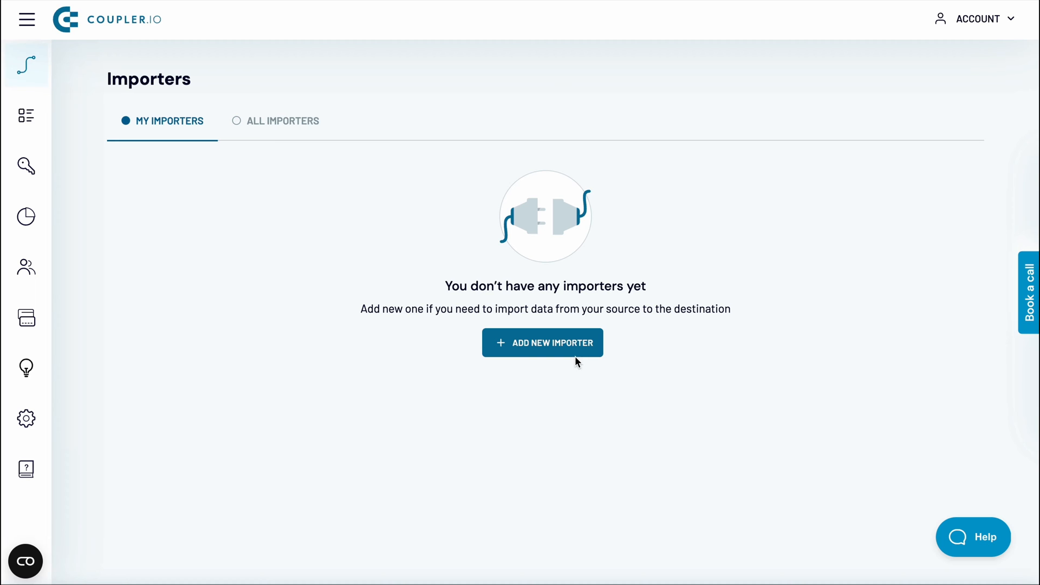
- Add a new importer with Microsoft Ads as source and Looker Studio as destination, set up from scratch
{"action": "left_click", "coordinate": [542, 343]}
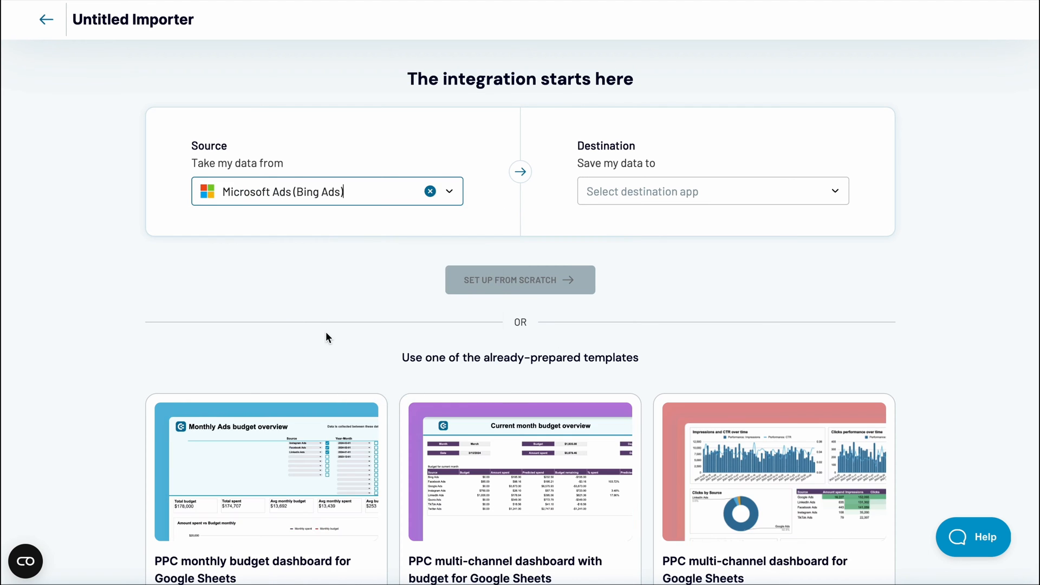
{"action": "left_click", "coordinate": [713, 191]}
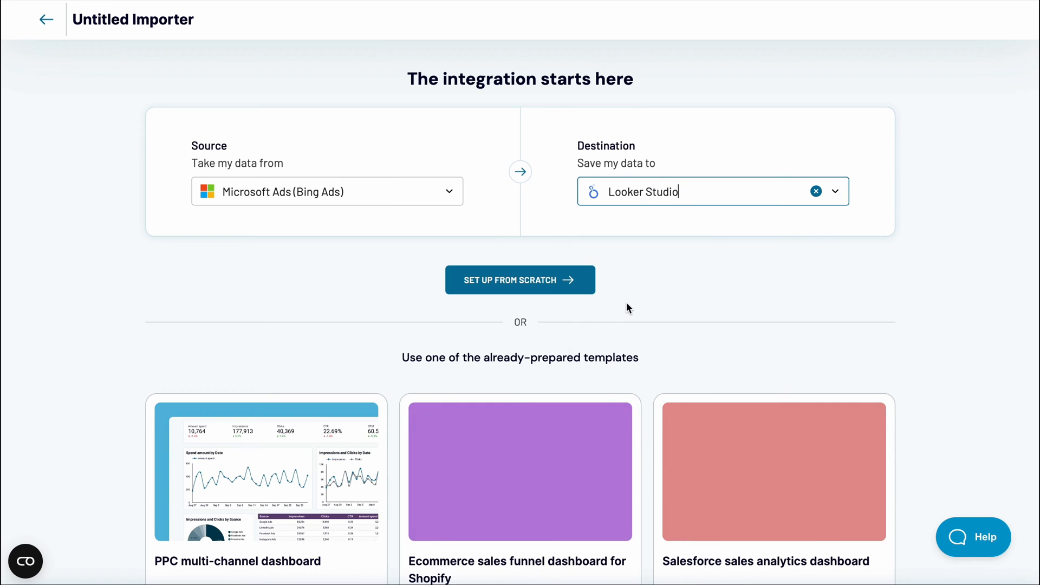
{"action": "left_click", "coordinate": [519, 279]}
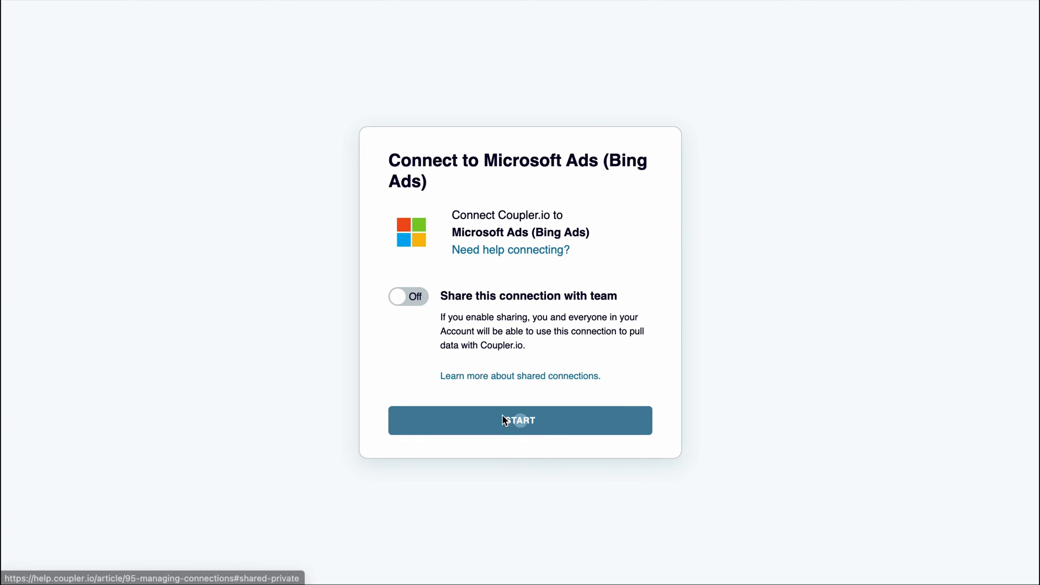
- Connect Microsoft Ads, select the Coupler ad account and choose the Keyword performance report
{"action": "left_click", "coordinate": [519, 421]}
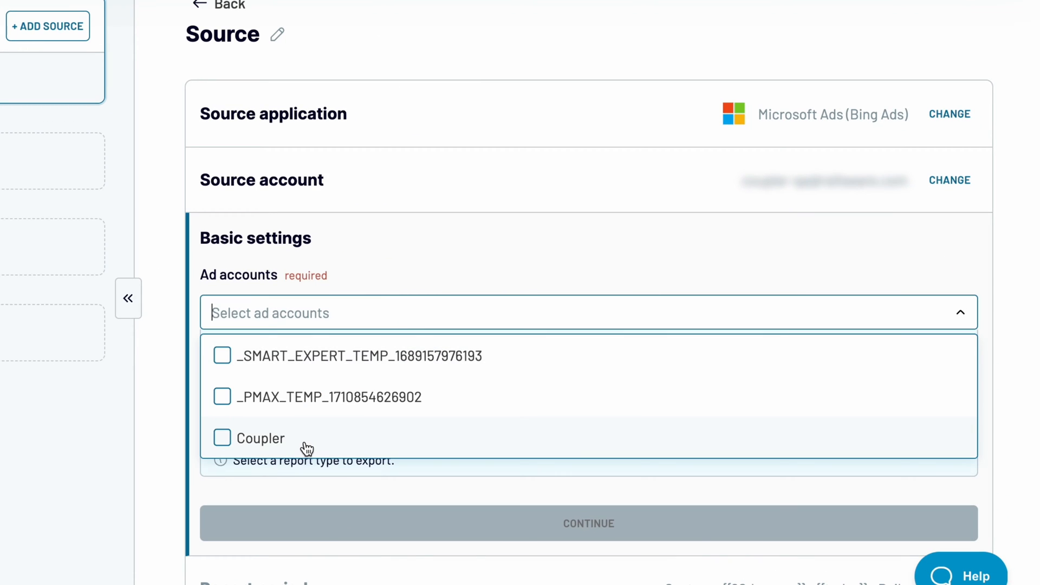
{"action": "left_click", "coordinate": [222, 438]}
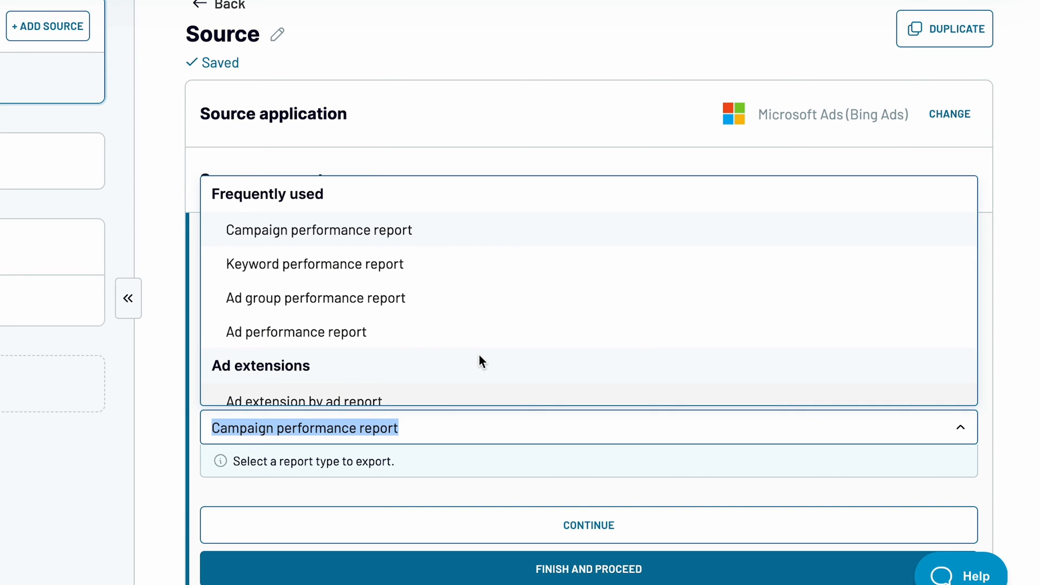
{"action": "scroll", "scroll_direction": "down", "scroll_amount": 3}
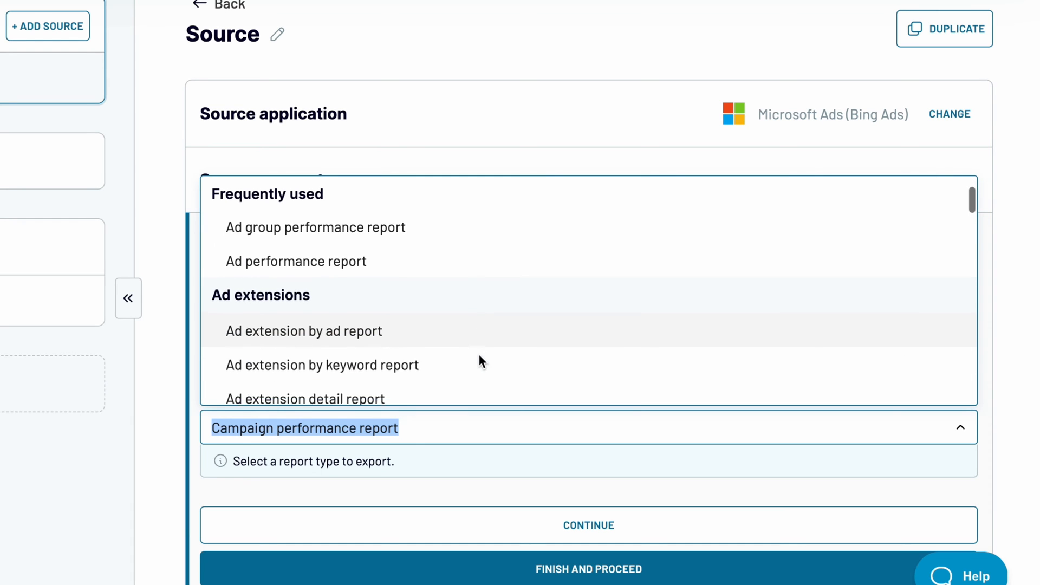
{"action": "scroll", "scroll_direction": "down", "scroll_amount": 3}
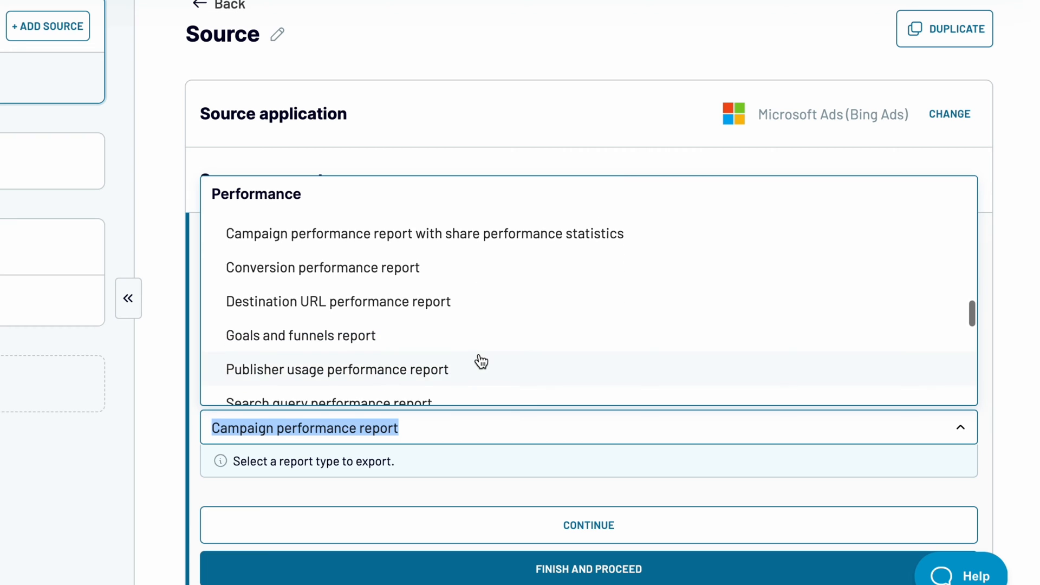
{"action": "scroll", "scroll_direction": "up", "scroll_amount": 3}
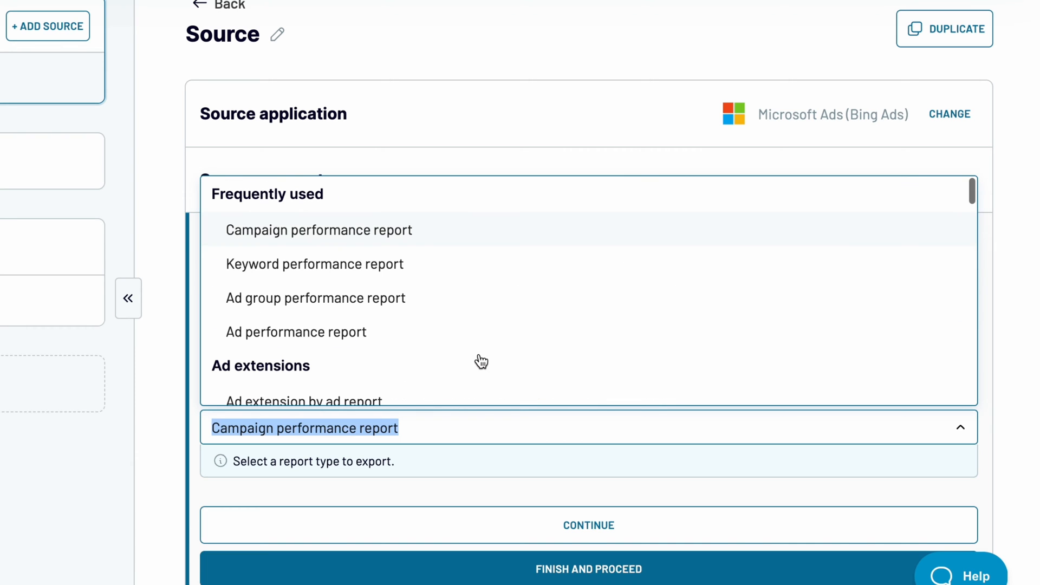
{"action": "left_click", "coordinate": [314, 263]}
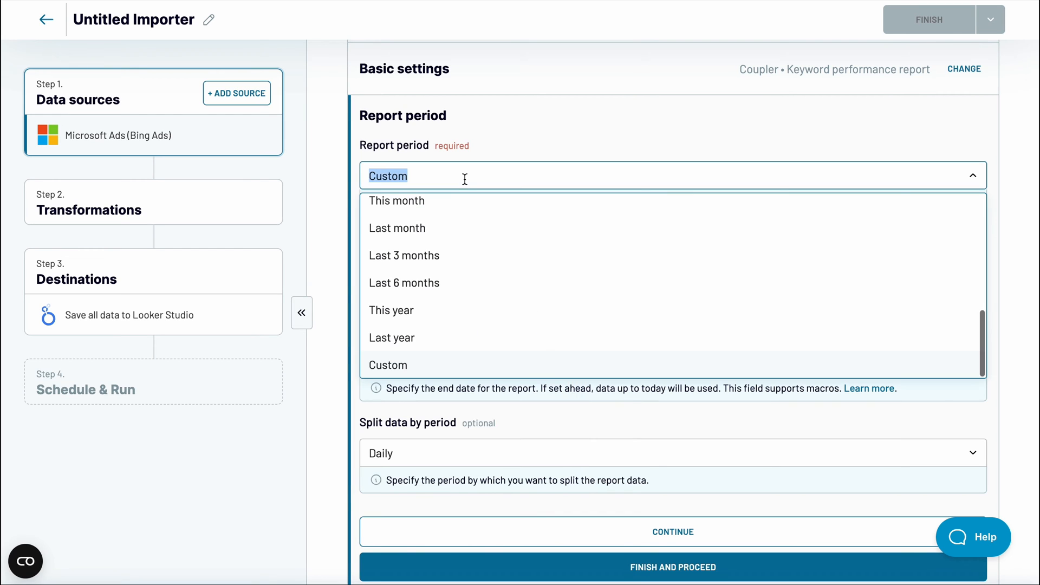
- Set the report period to Last 6 months, add the Historical quality score dimension and finish the source
{"action": "left_click", "coordinate": [404, 283]}
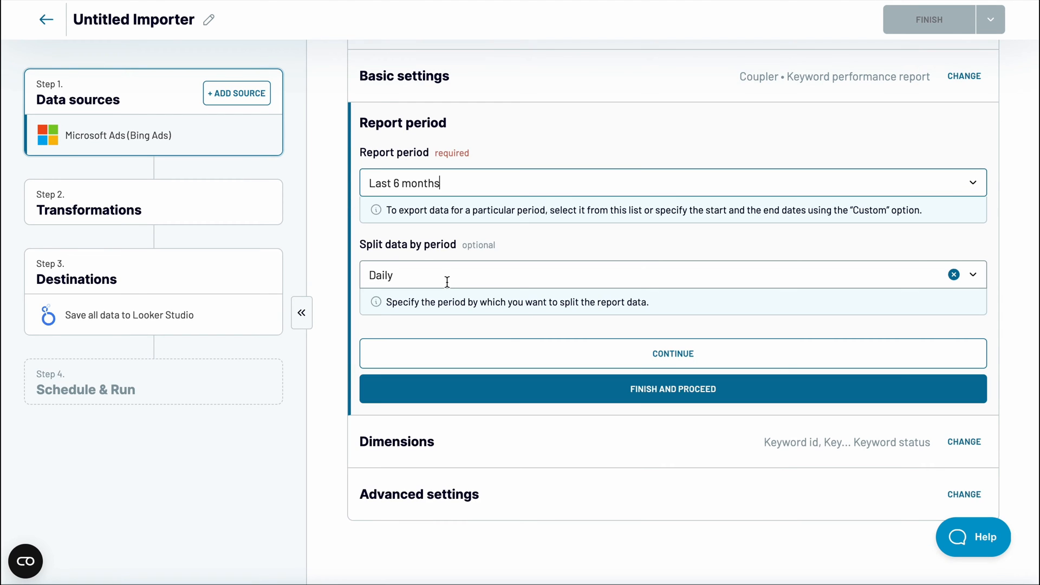
{"action": "left_click", "coordinate": [672, 353]}
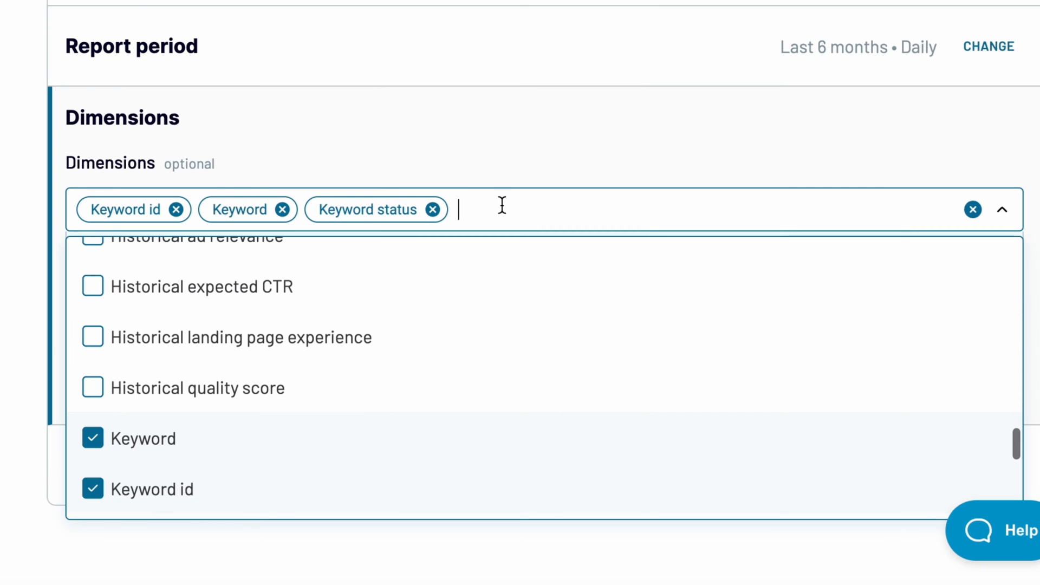
{"action": "mouse_move", "coordinate": [257, 408]}
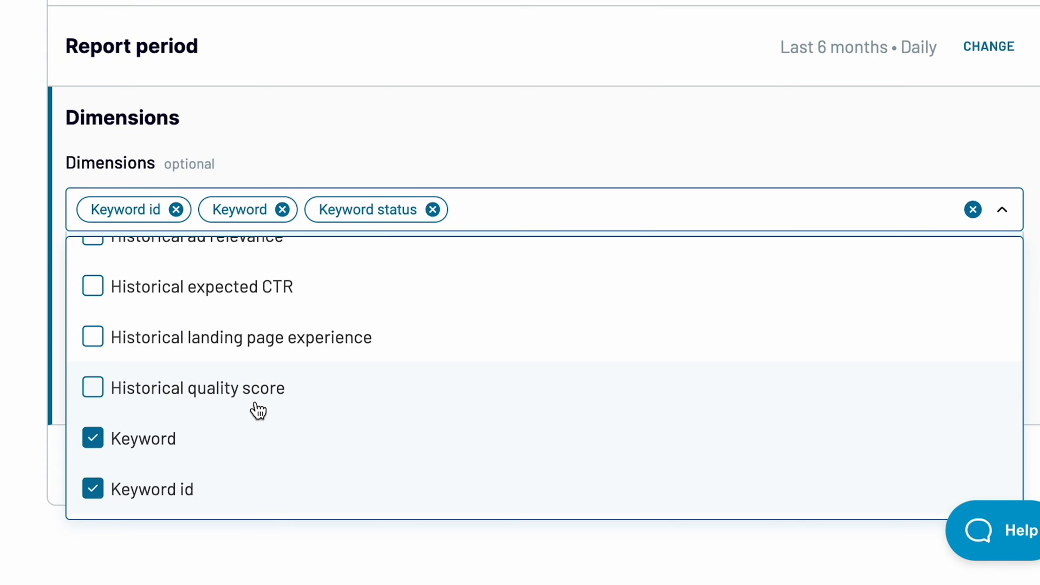
{"action": "left_click", "coordinate": [93, 388]}
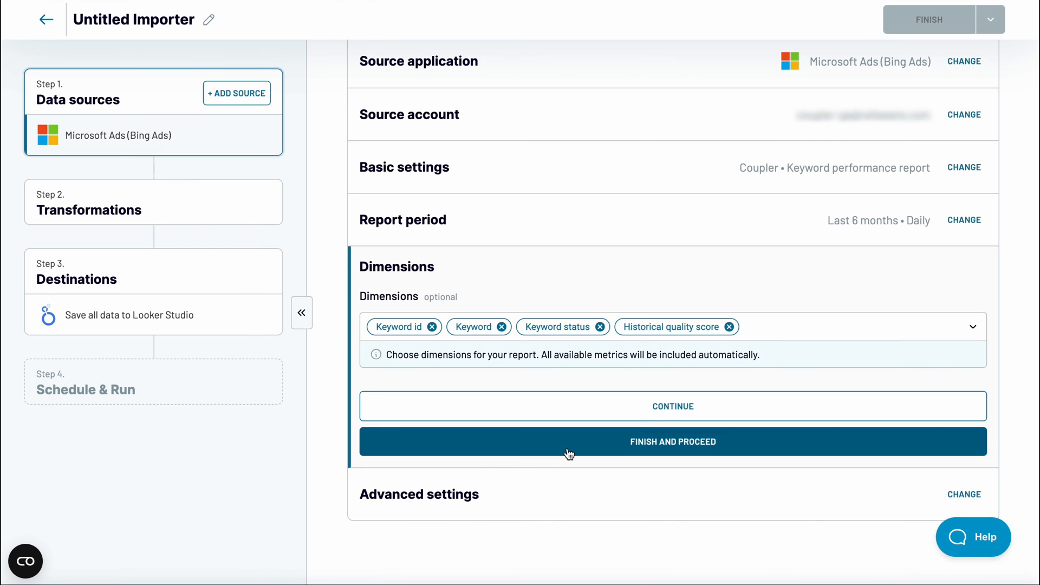
{"action": "left_click", "coordinate": [671, 441]}
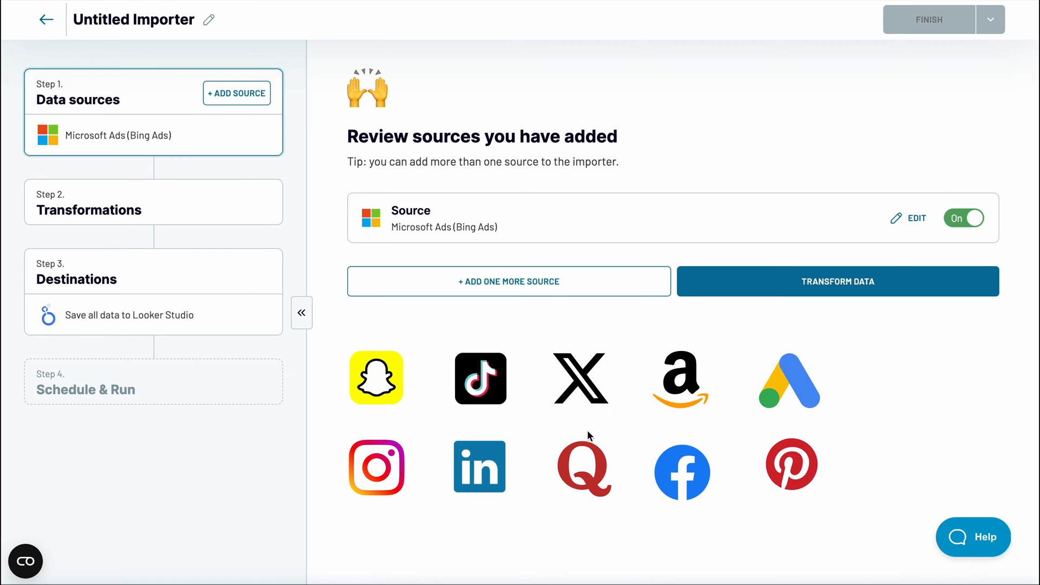
- In the Transform step, adjust kept columns and filter rows to Spend more than the threshold
{"action": "left_click", "coordinate": [837, 282]}
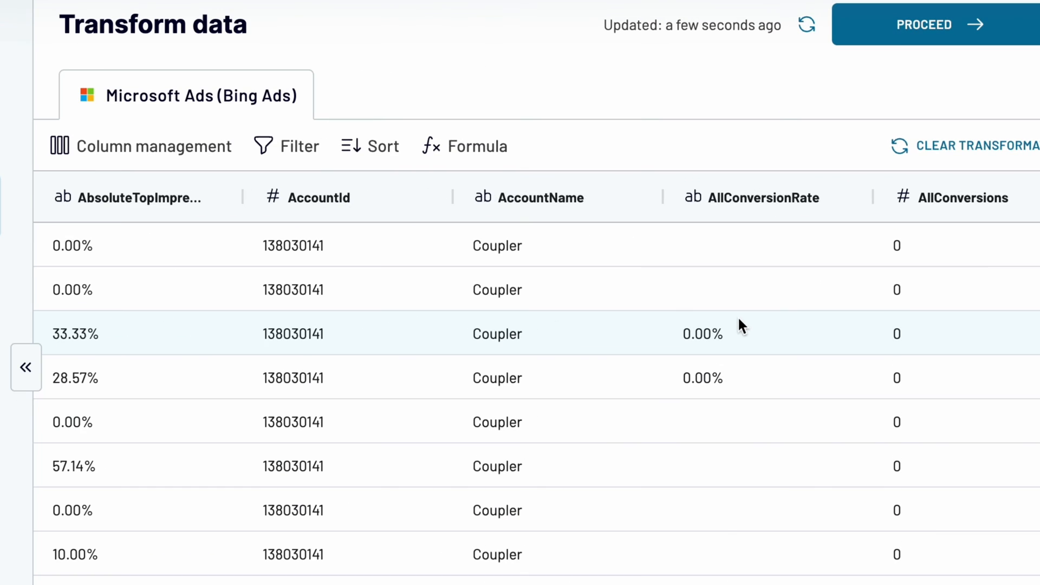
{"action": "left_click", "coordinate": [140, 145]}
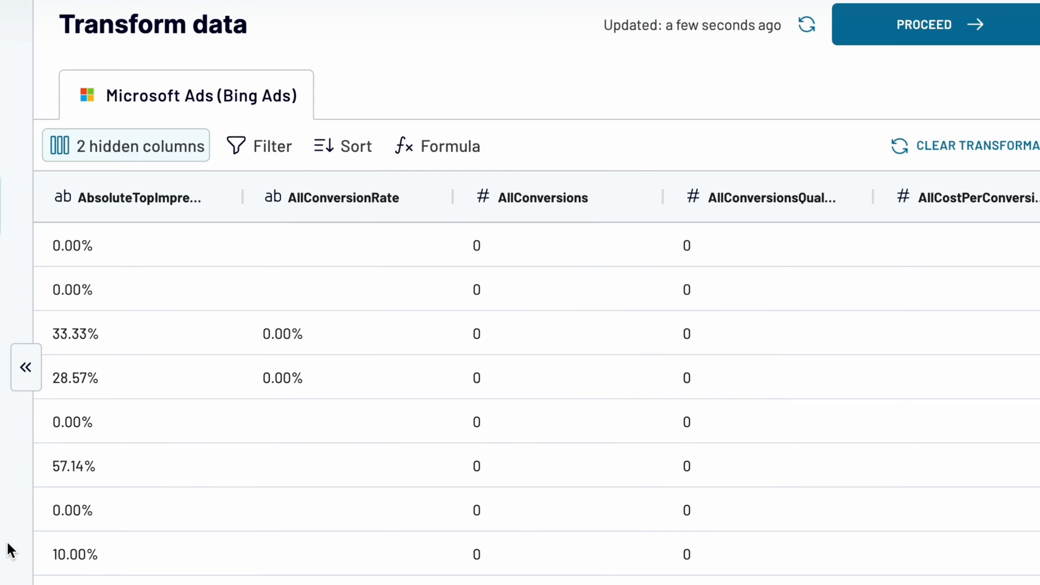
{"action": "left_click", "coordinate": [272, 146]}
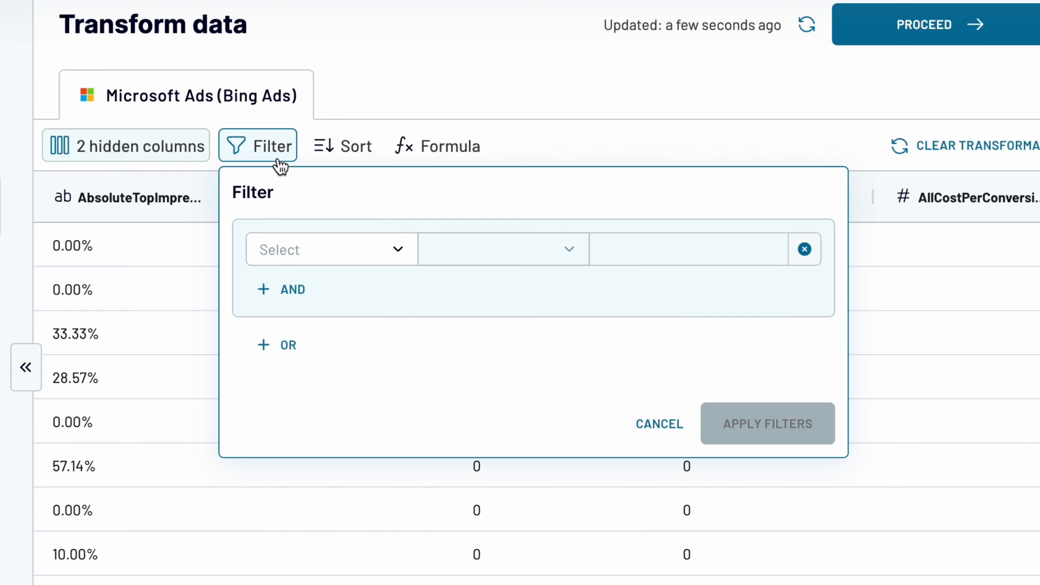
{"action": "type", "text": "spe"}
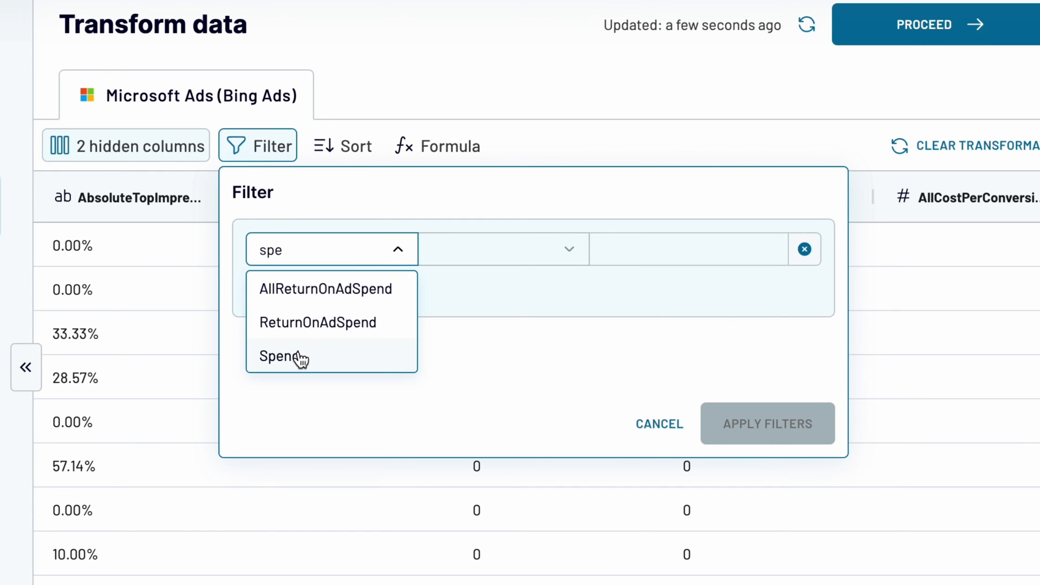
{"action": "left_click", "coordinate": [281, 355]}
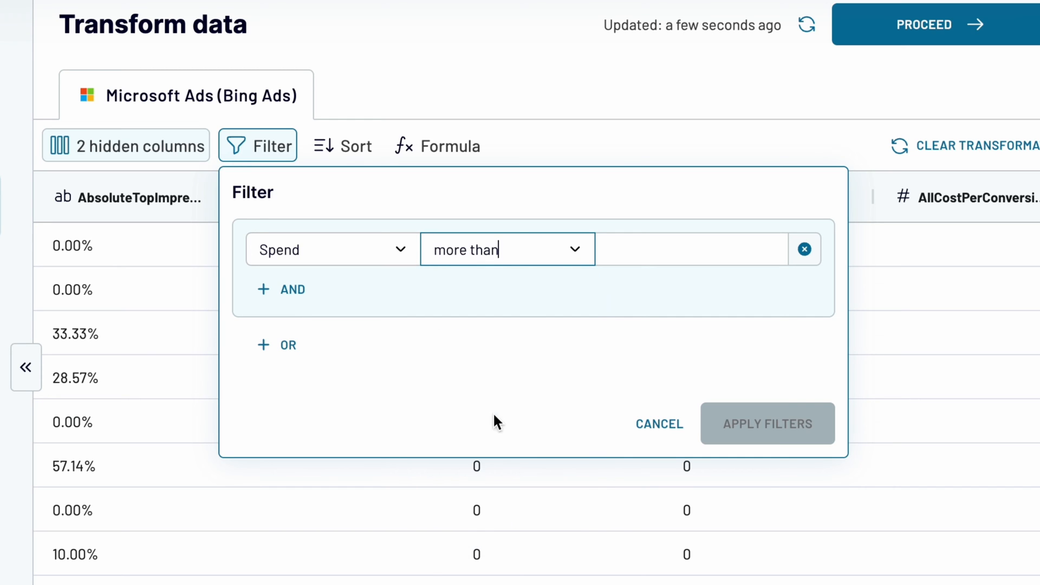
{"action": "left_click", "coordinate": [766, 424]}
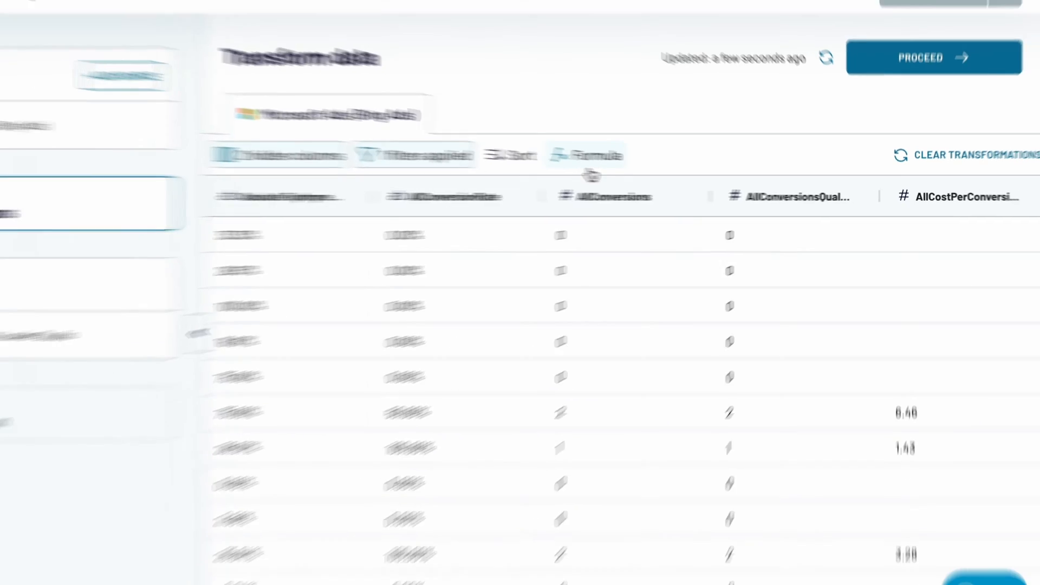
- Leave the calculated-column form and proceed to the Looker Studio destination setup
{"action": "left_click", "coordinate": [630, 161]}
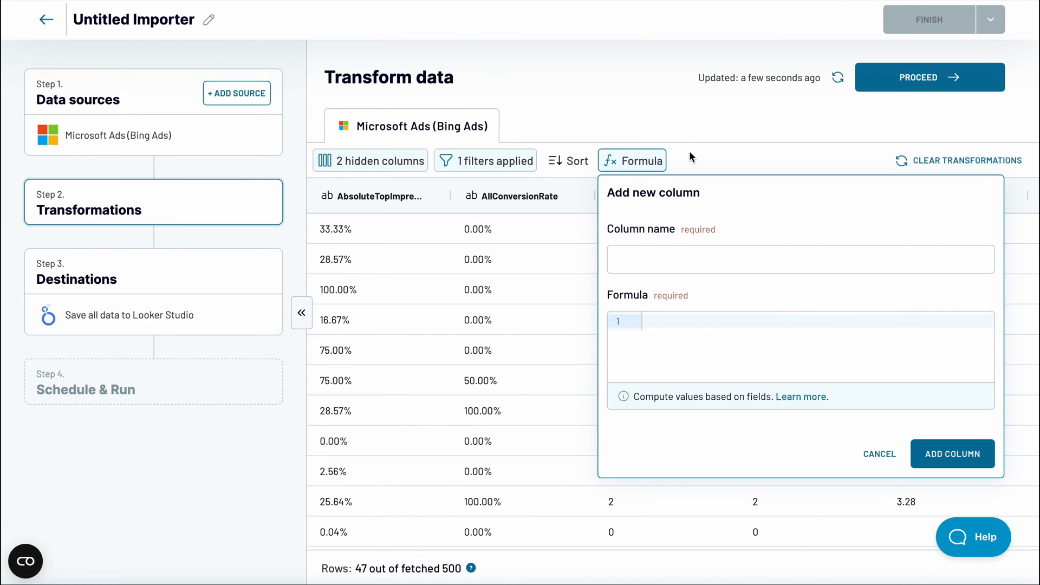
{"action": "left_click", "coordinate": [130, 314]}
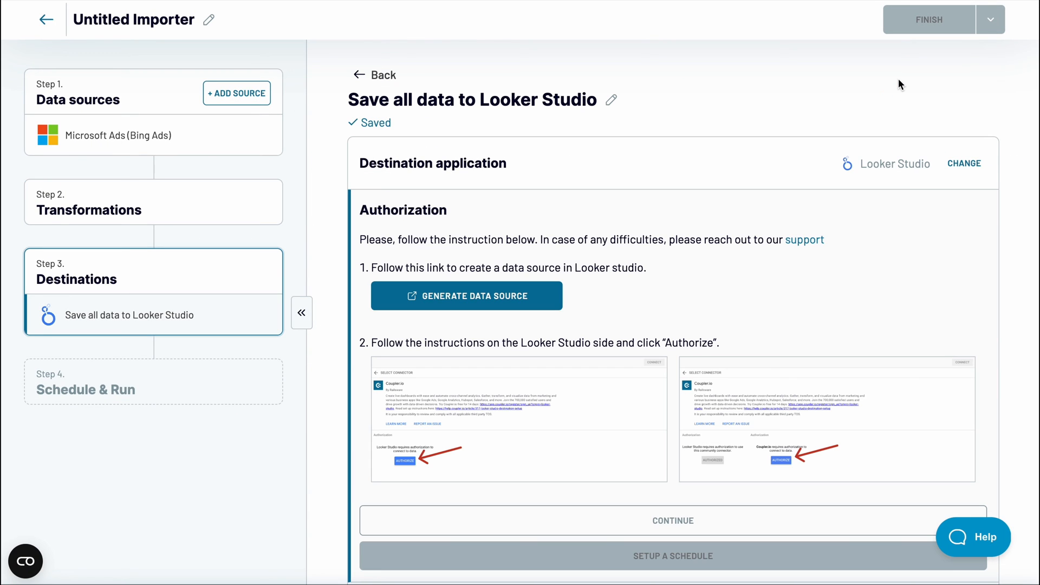
{"action": "mouse_move", "coordinate": [607, 236]}
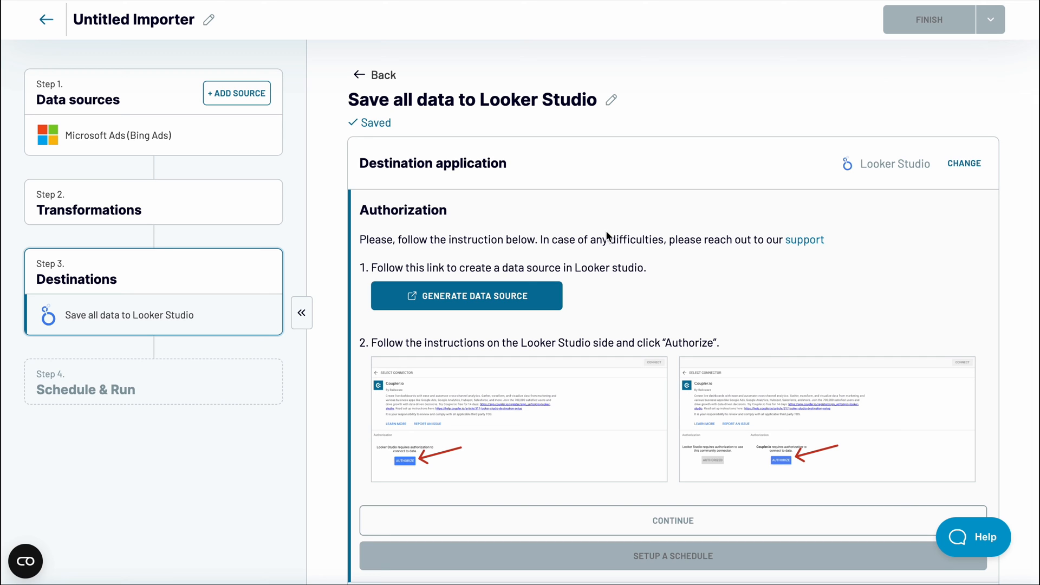
- Generate the Looker Studio data source and authorize the Coupler.io connector with Google access
{"action": "left_click", "coordinate": [466, 295]}
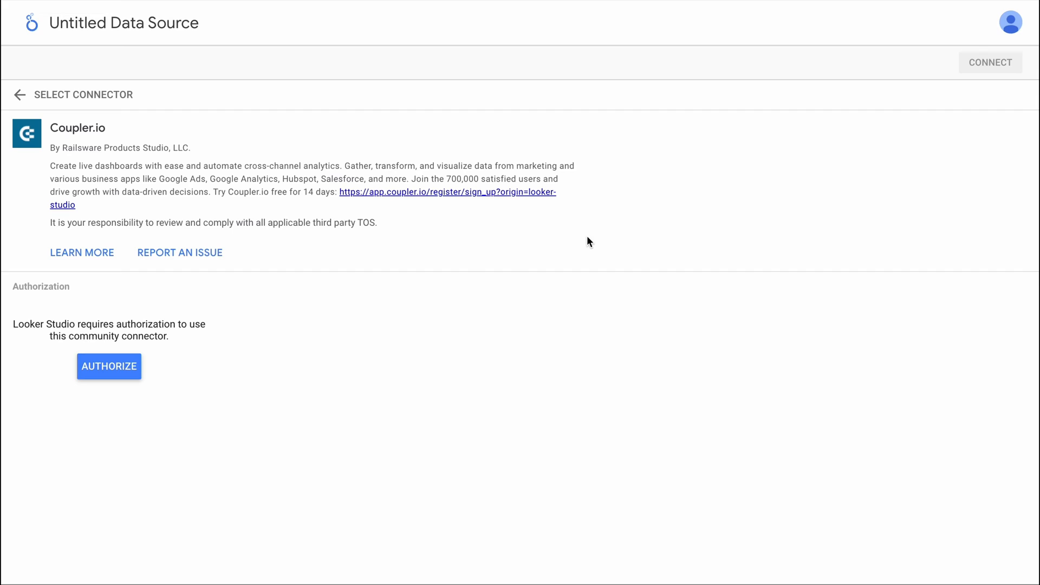
{"action": "left_click", "coordinate": [108, 366]}
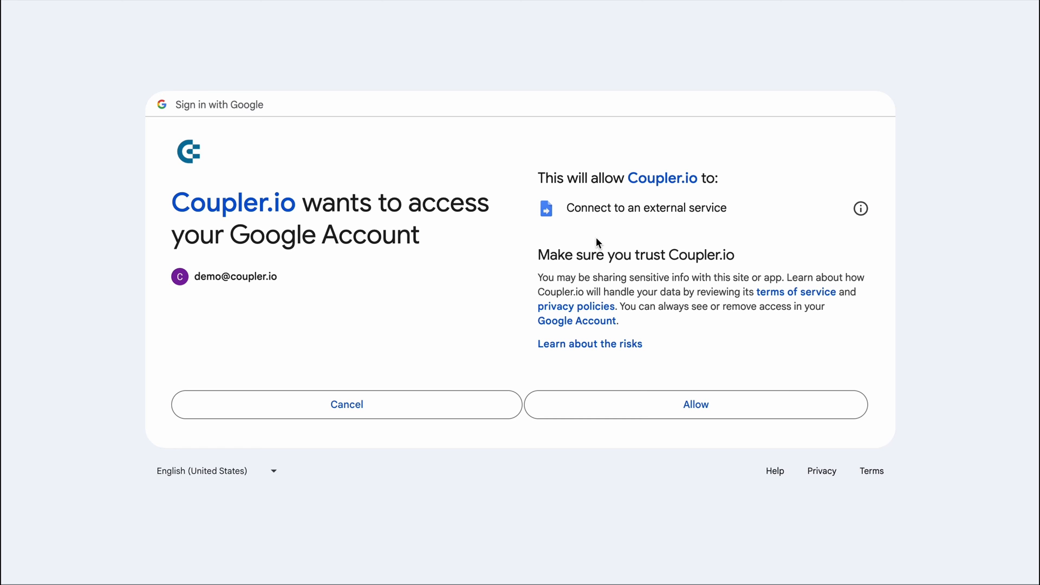
{"action": "left_click", "coordinate": [695, 405]}
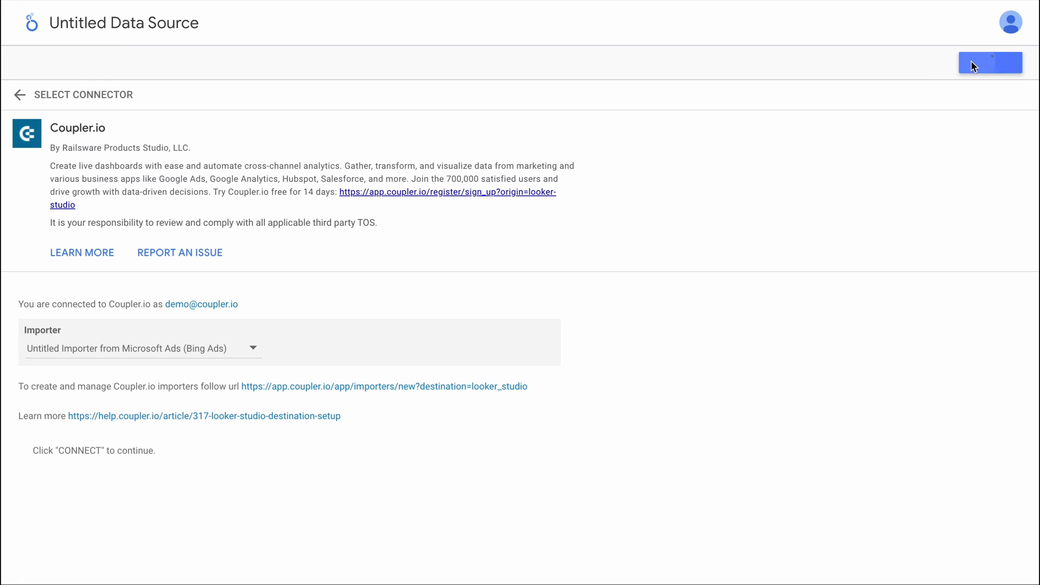
- Connect the data source to the Microsoft Ads importer and open the PPC multi-channel dashboard template
{"action": "left_click", "coordinate": [989, 63]}
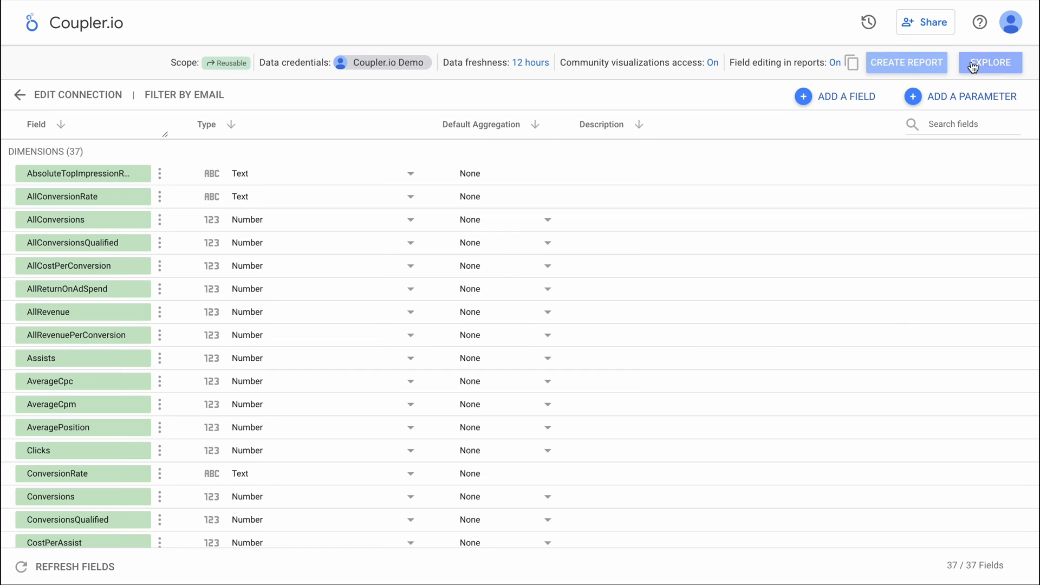
{"action": "left_click", "coordinate": [989, 63]}
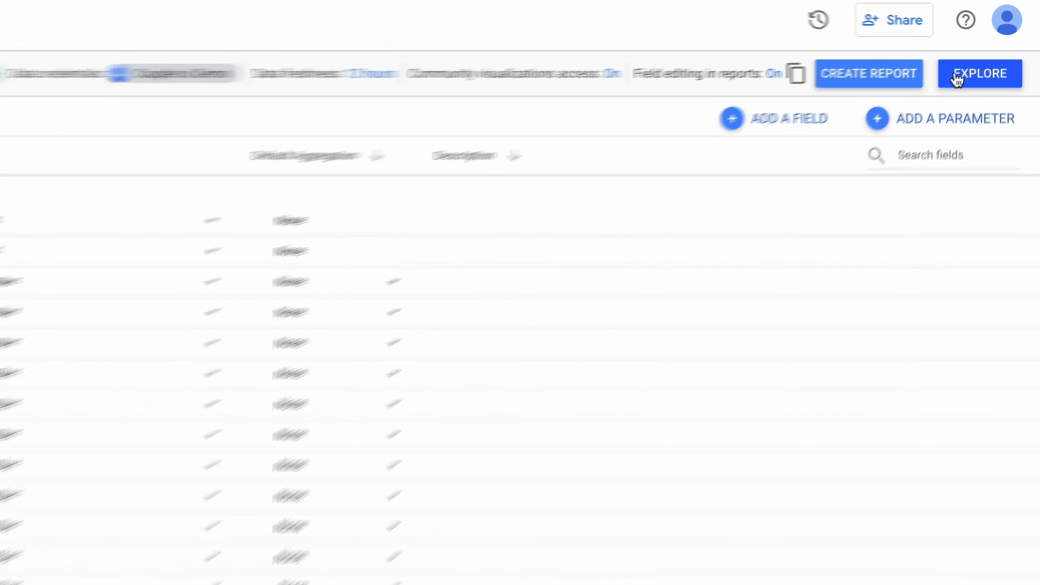
{"action": "left_click", "coordinate": [980, 73]}
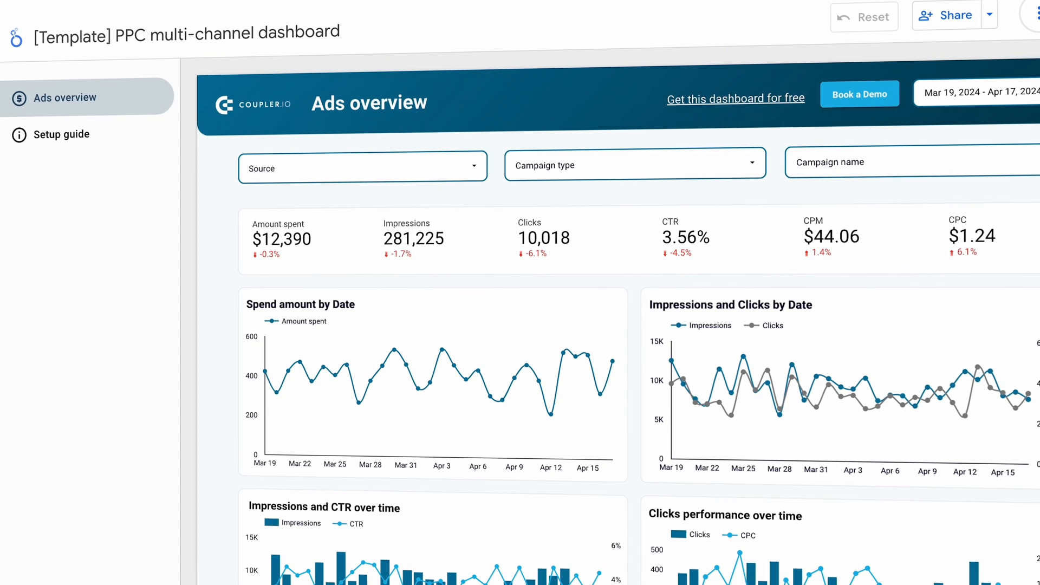
{"action": "scroll", "scroll_direction": "up", "scroll_amount": 3}
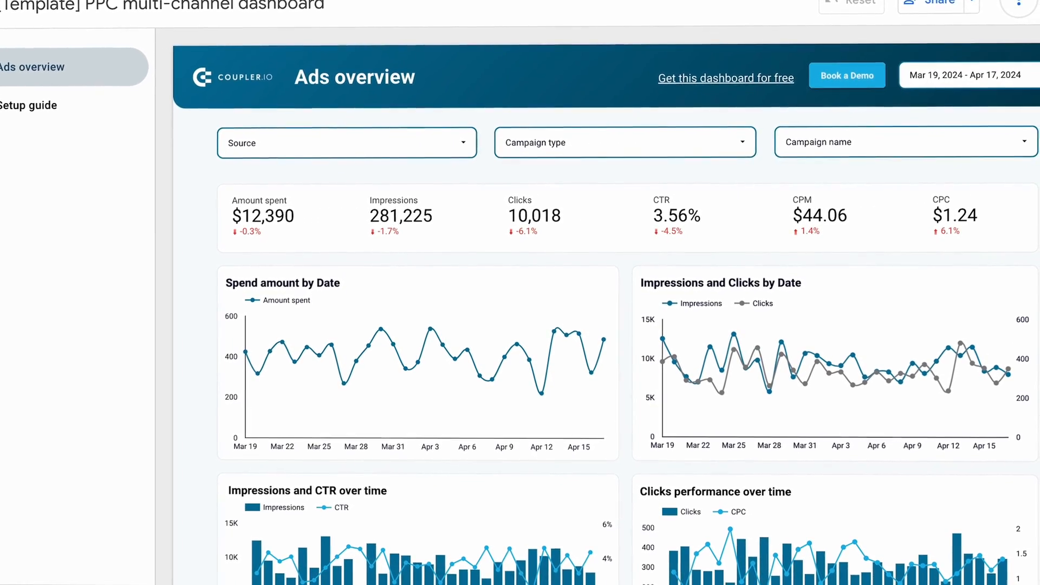
{"action": "scroll", "scroll_direction": "down", "scroll_amount": 3}
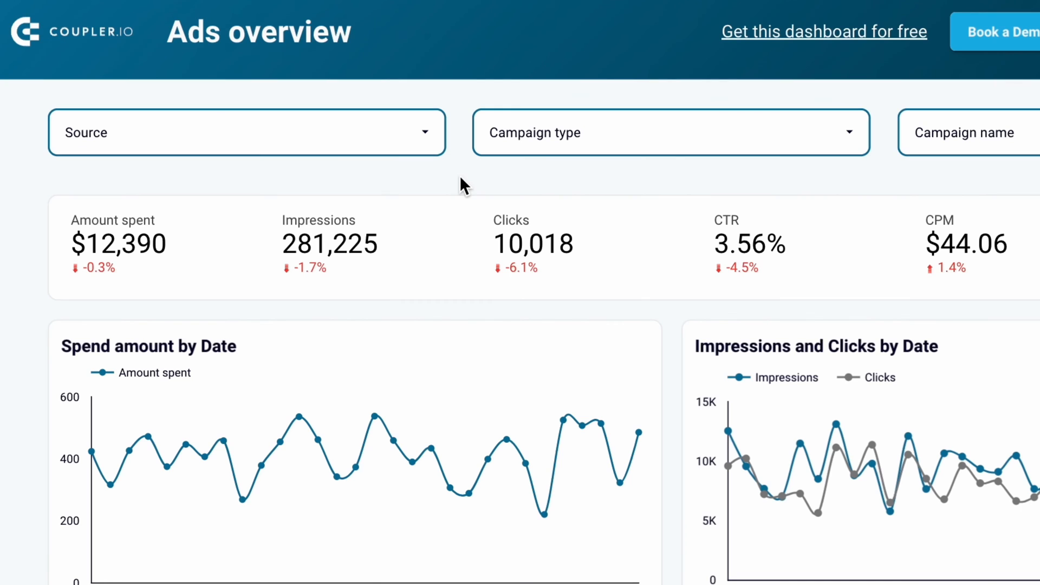
{"action": "left_click", "coordinate": [246, 133]}
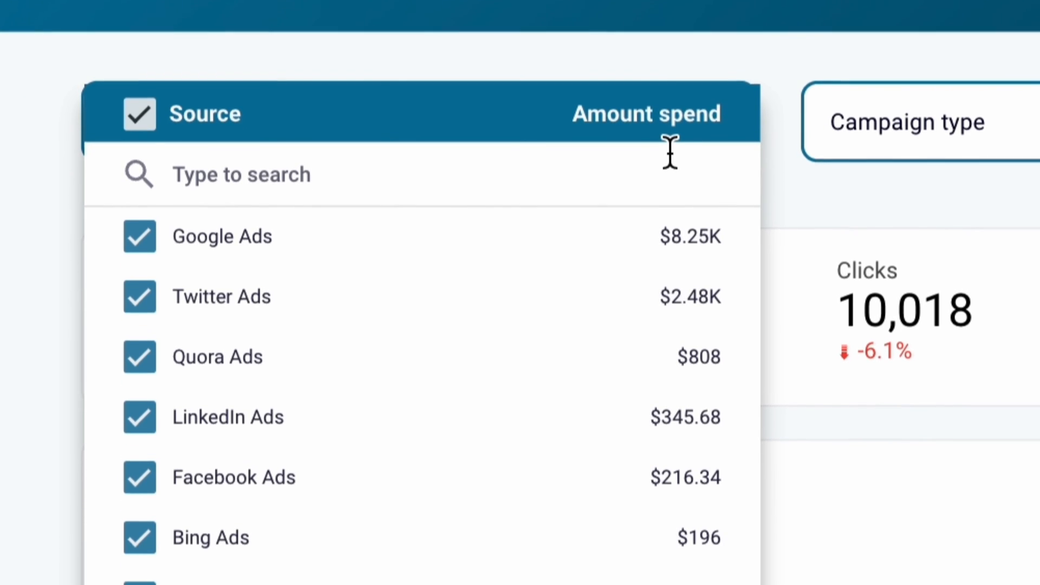
{"action": "scroll", "scroll_direction": "down", "scroll_amount": 3}
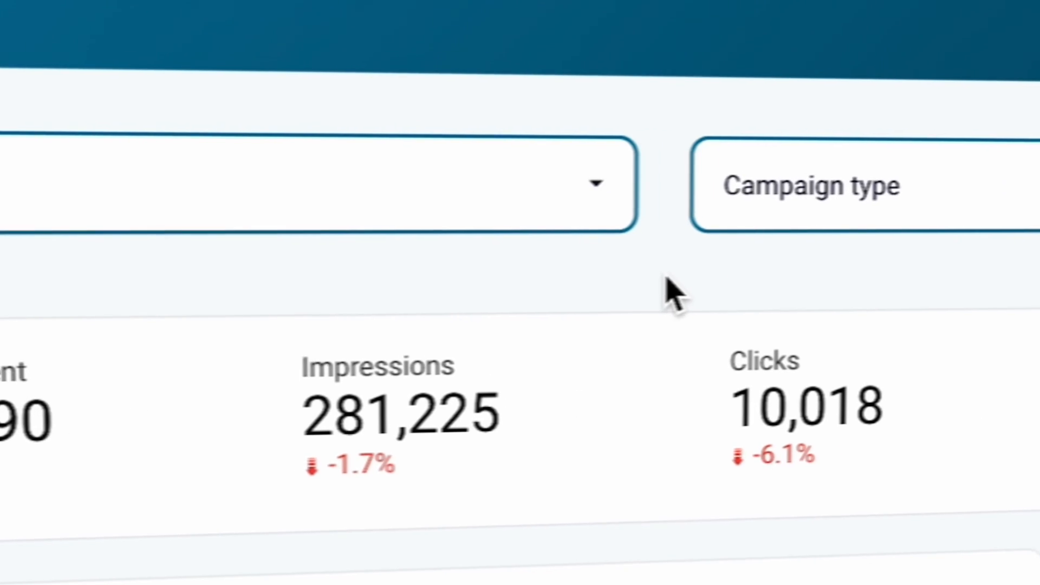
{"action": "scroll", "scroll_direction": "down", "scroll_amount": 3}
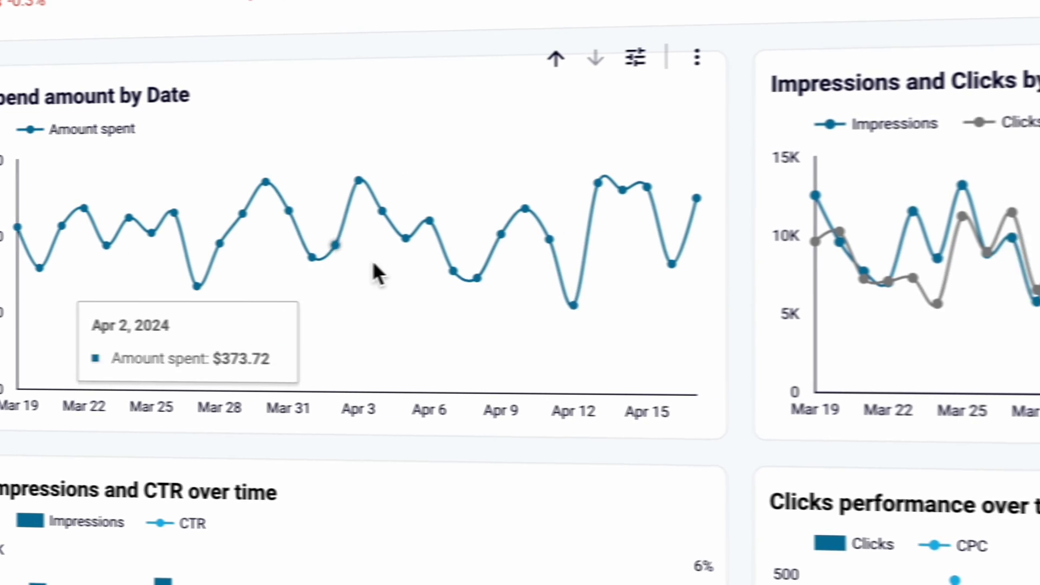
{"action": "scroll", "scroll_direction": "down", "scroll_amount": 3}
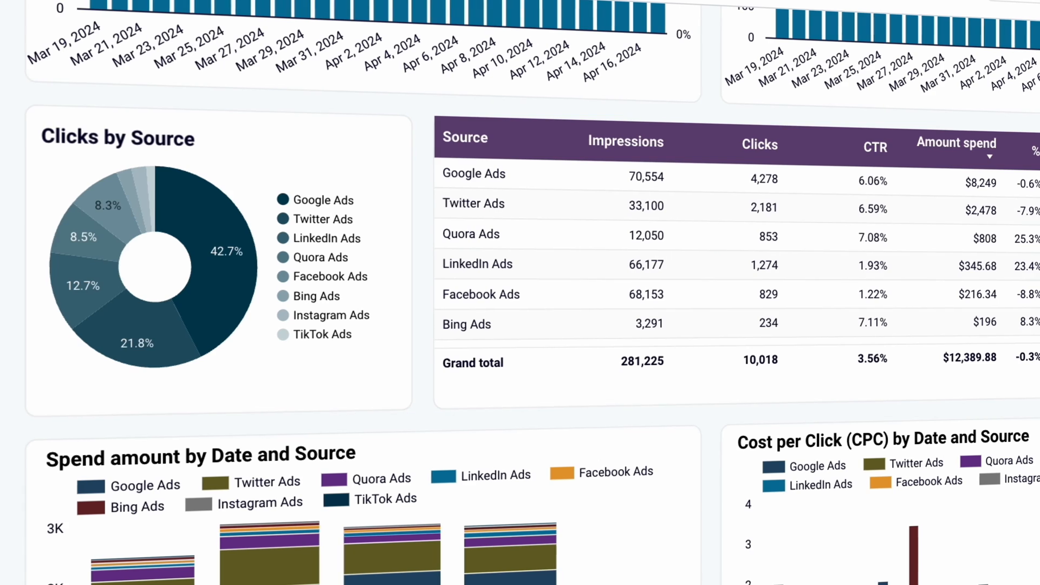
{"action": "scroll", "scroll_direction": "right", "scroll_amount": 3}
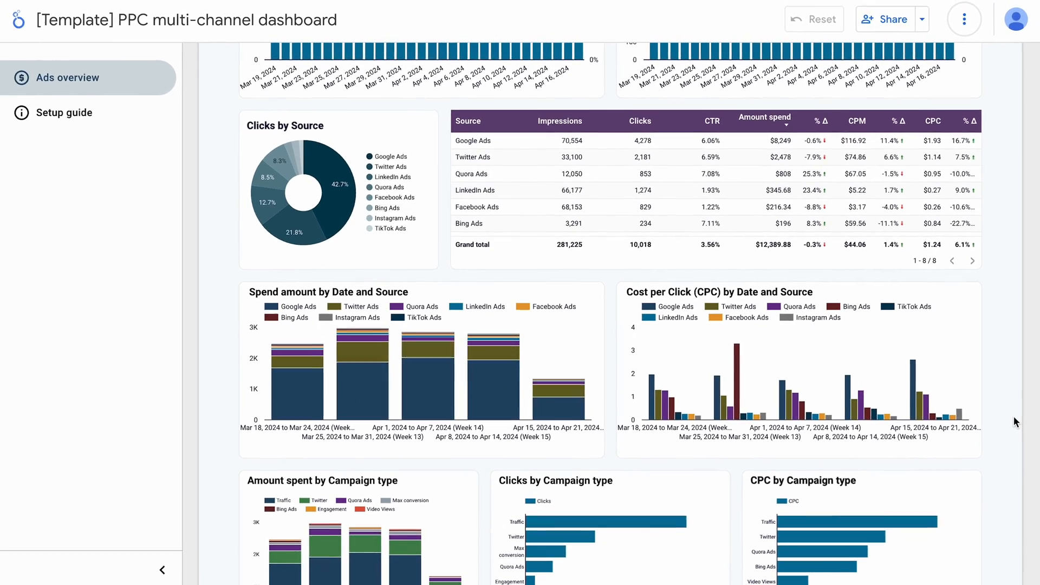
{"action": "left_click", "coordinate": [68, 114]}
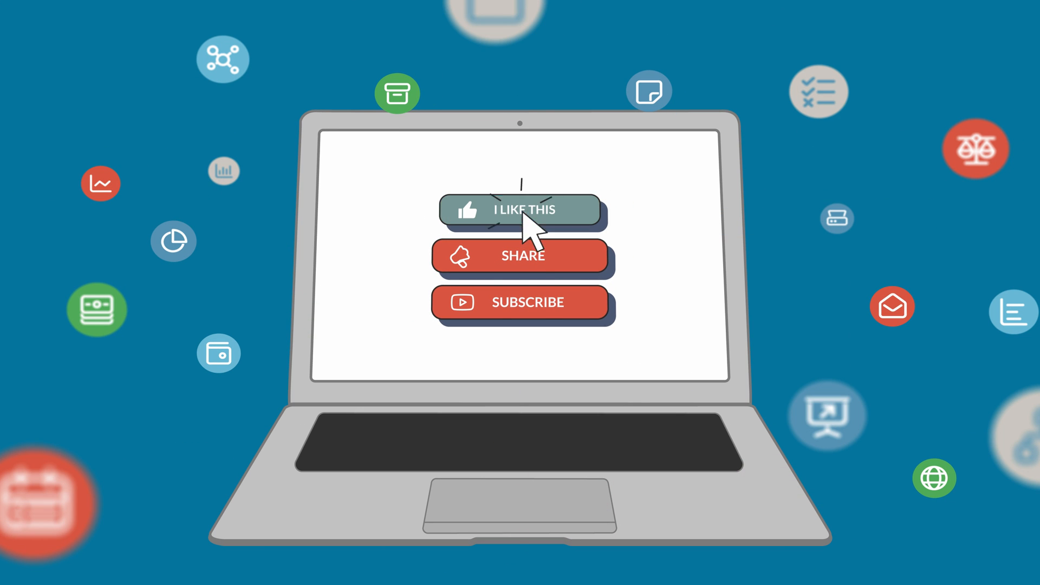
{"action": "left_click", "coordinate": [521, 302]}
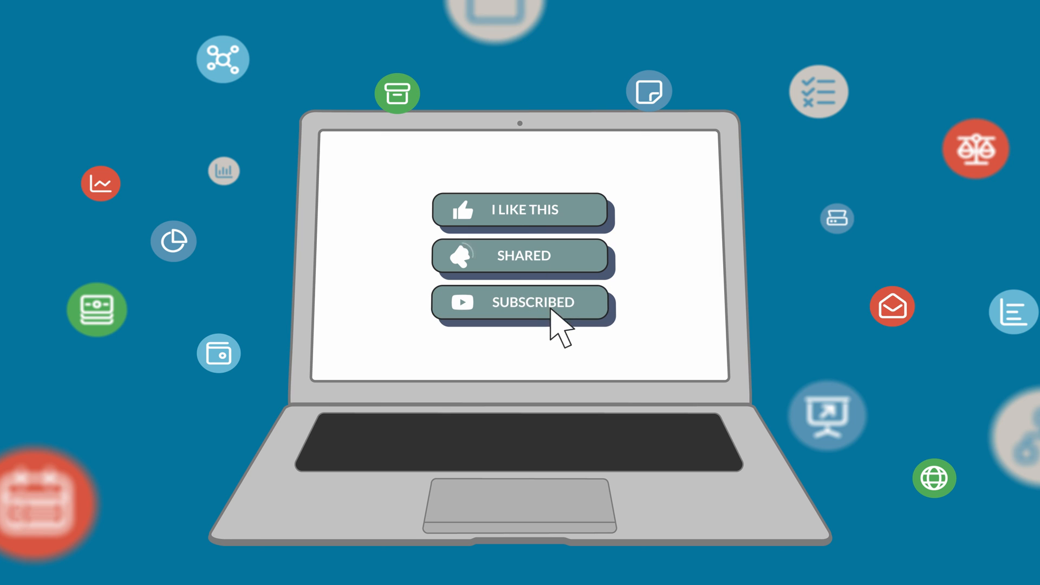